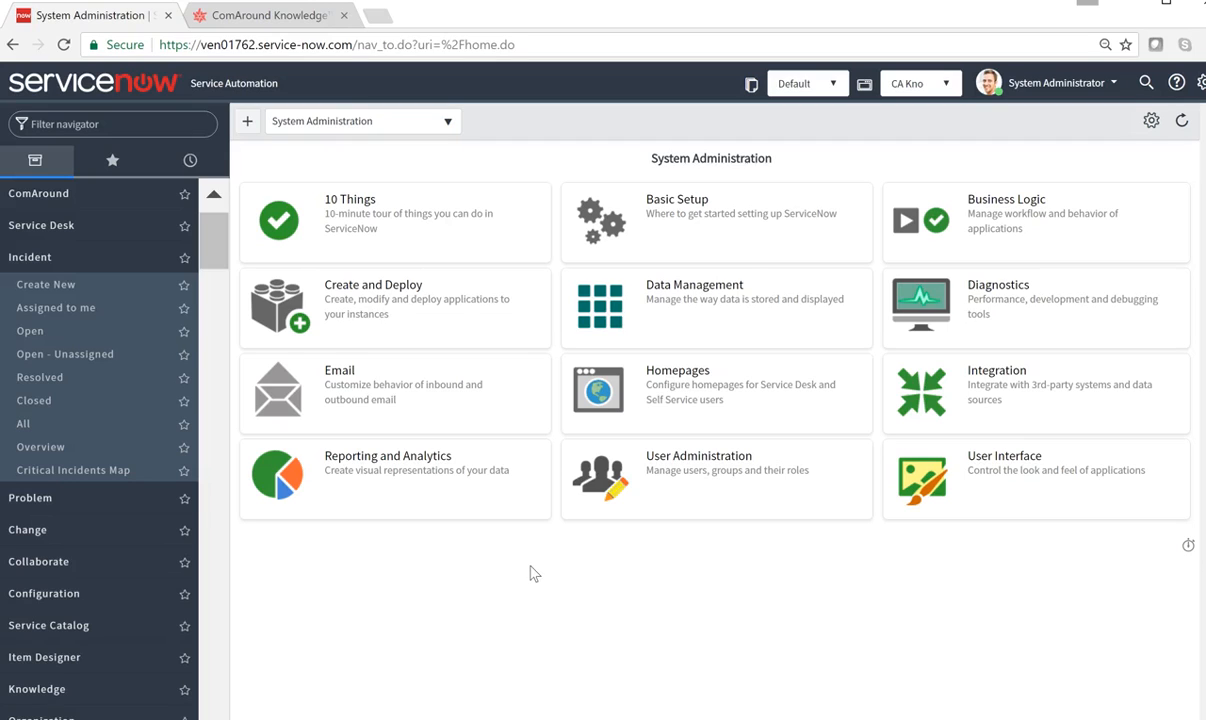
{"action": "mouse_move", "coordinate": [78, 290]}
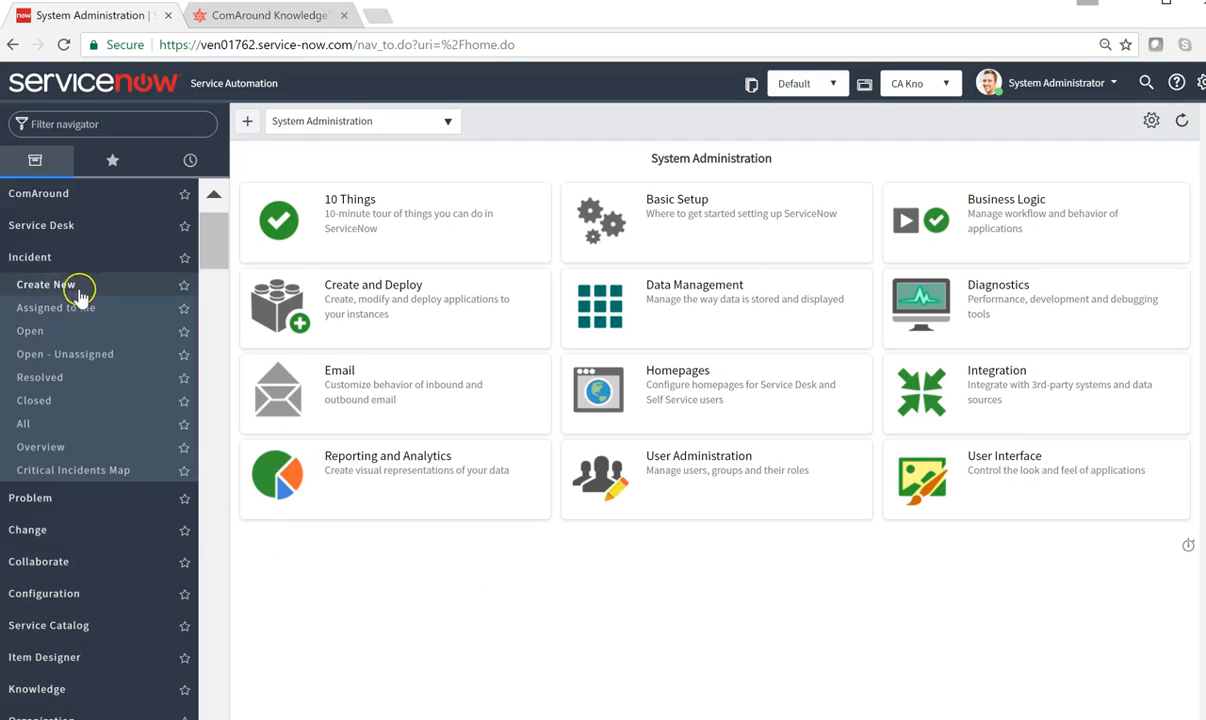
- Start a blank new incident from Incident > Create New in the navigator
{"action": "left_click", "coordinate": [44, 284]}
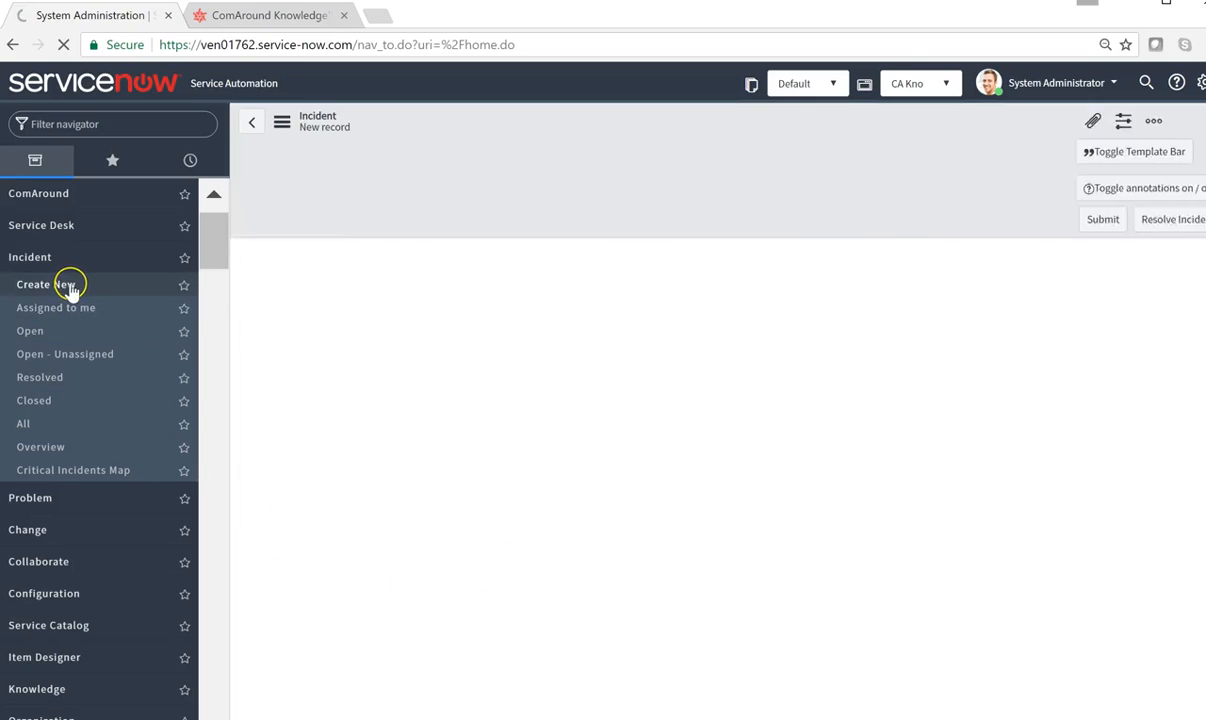
{"action": "left_click", "coordinate": [46, 284]}
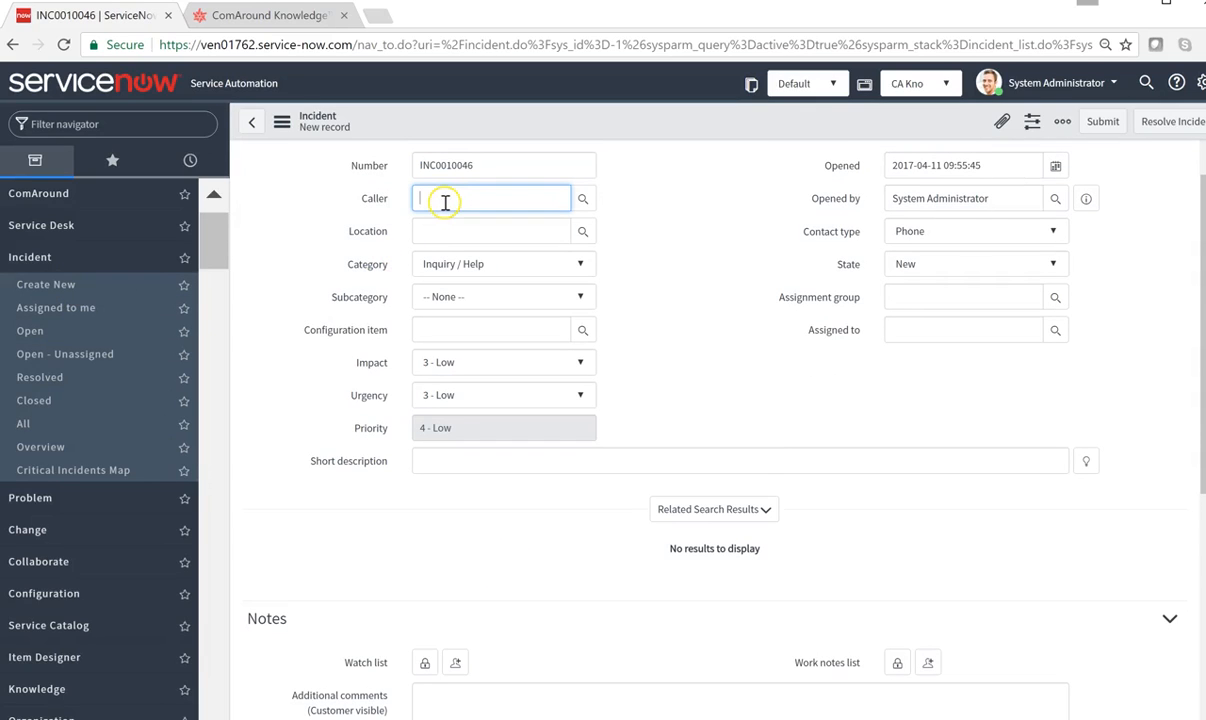
{"action": "type", "text": "alej"}
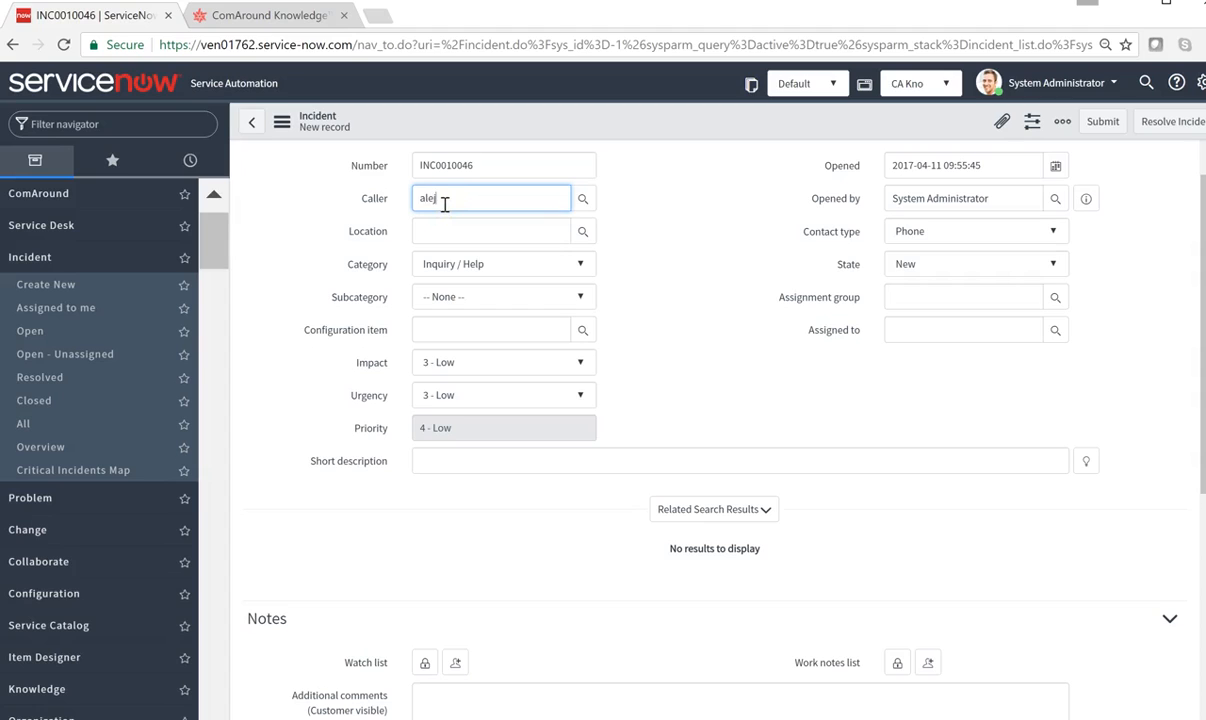
{"action": "type", "text": "Alejandra Prenatt"}
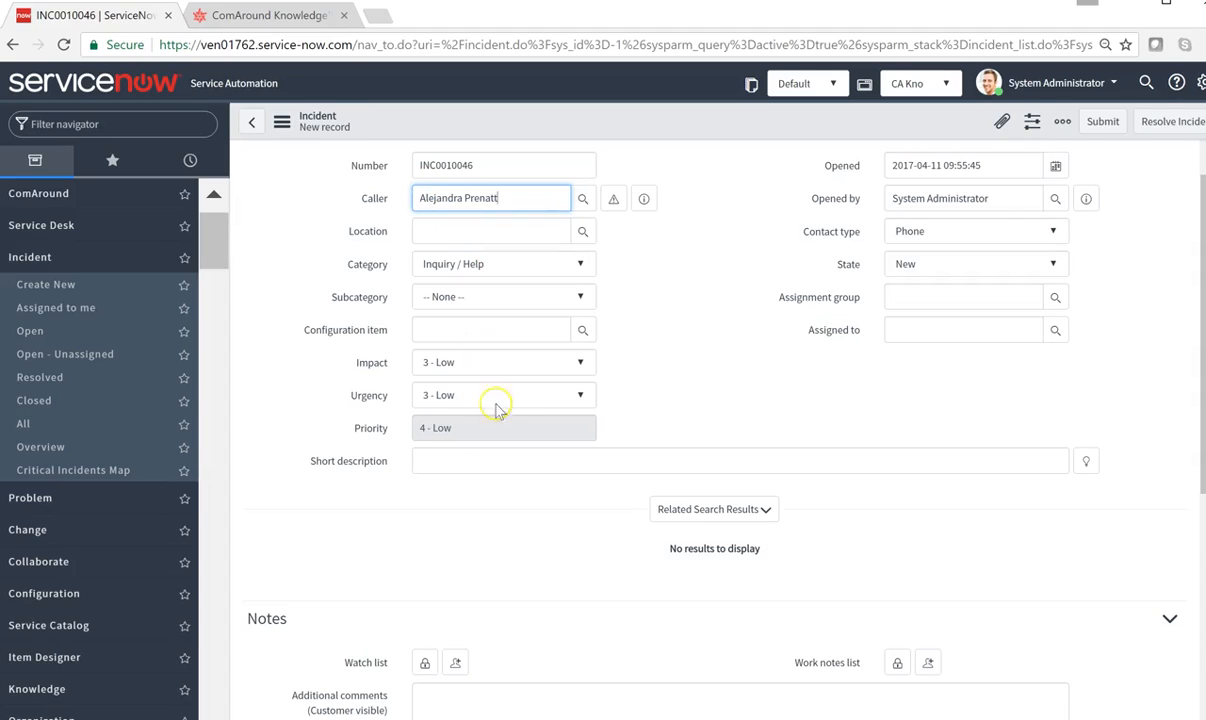
- Enter the short description 'get started with skype for business'
{"action": "left_click", "coordinate": [740, 460]}
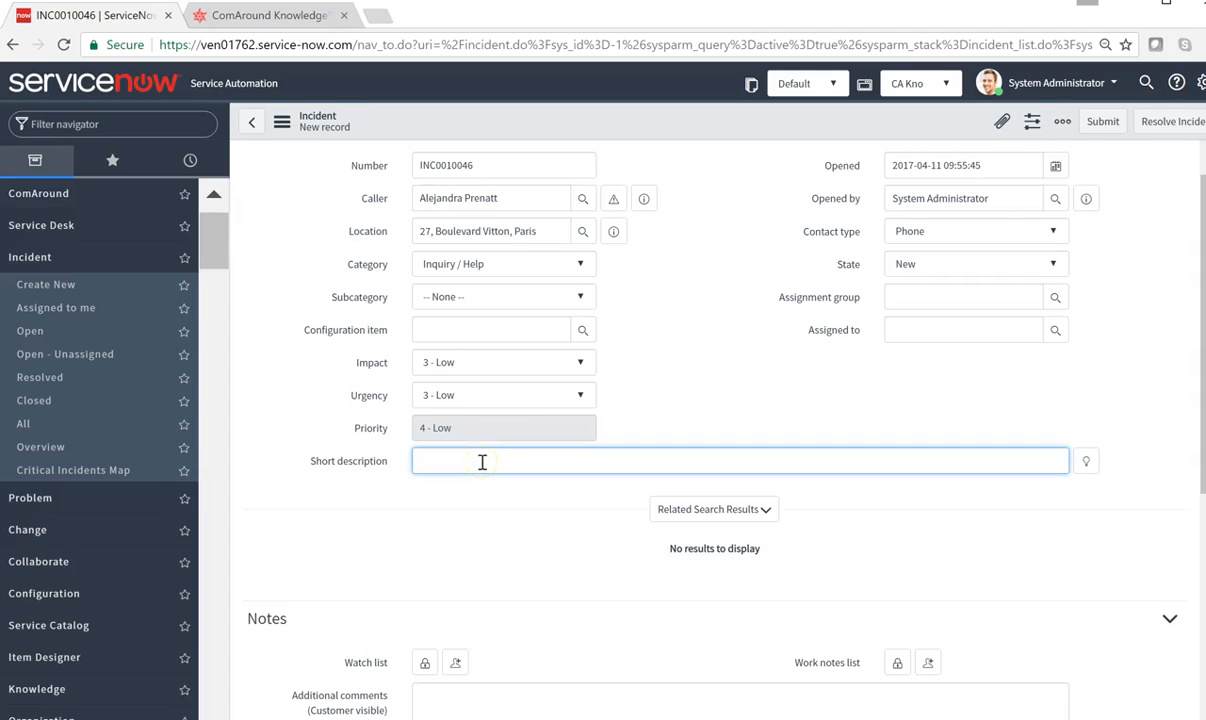
{"action": "type", "text": "get started with skype for business"}
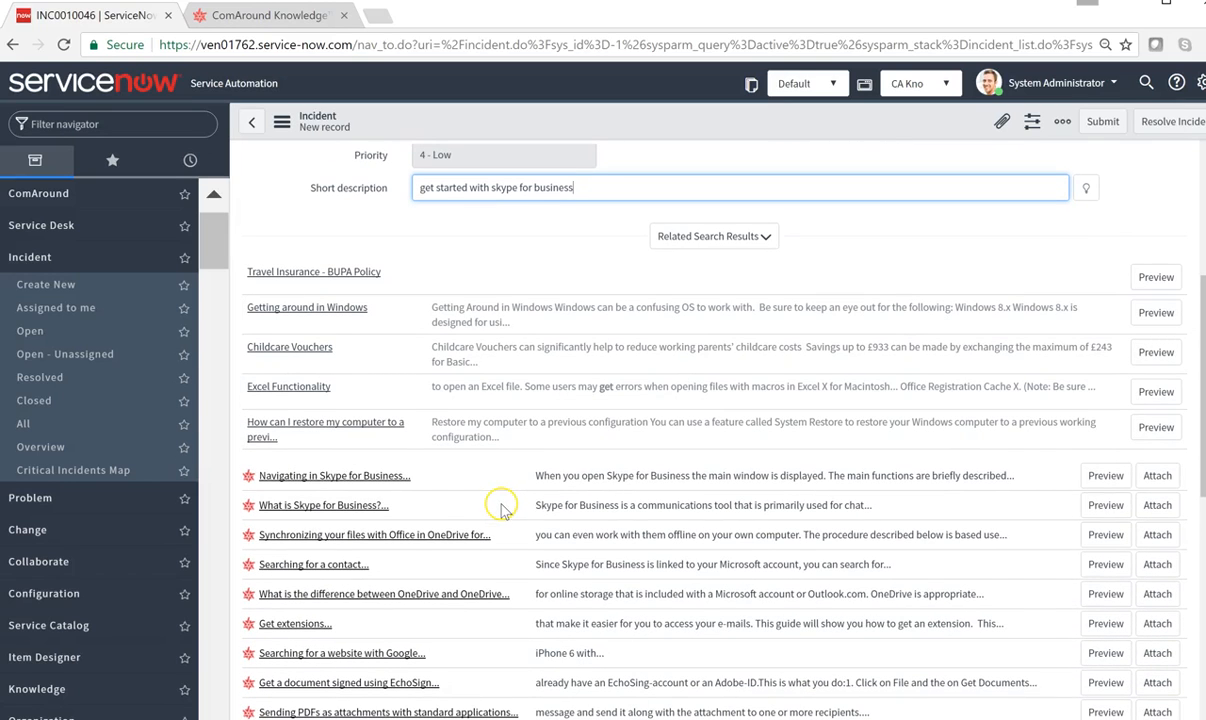
{"action": "mouse_move", "coordinate": [408, 484]}
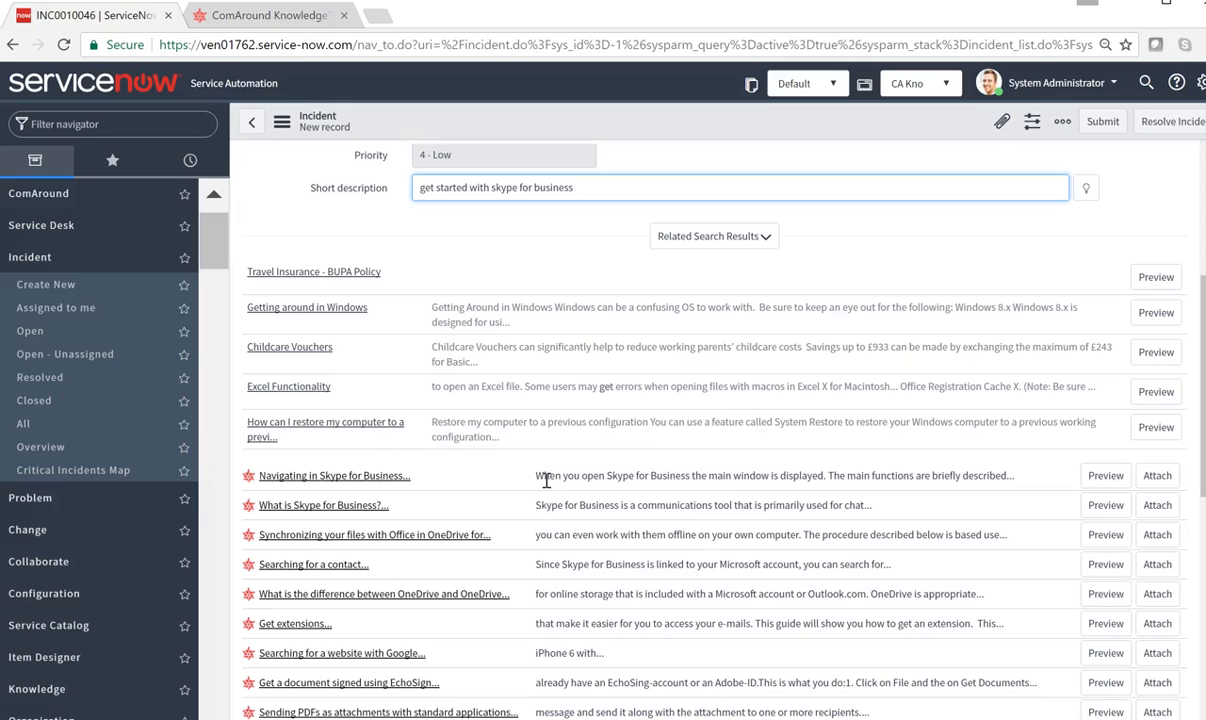
{"action": "mouse_move", "coordinate": [546, 480]}
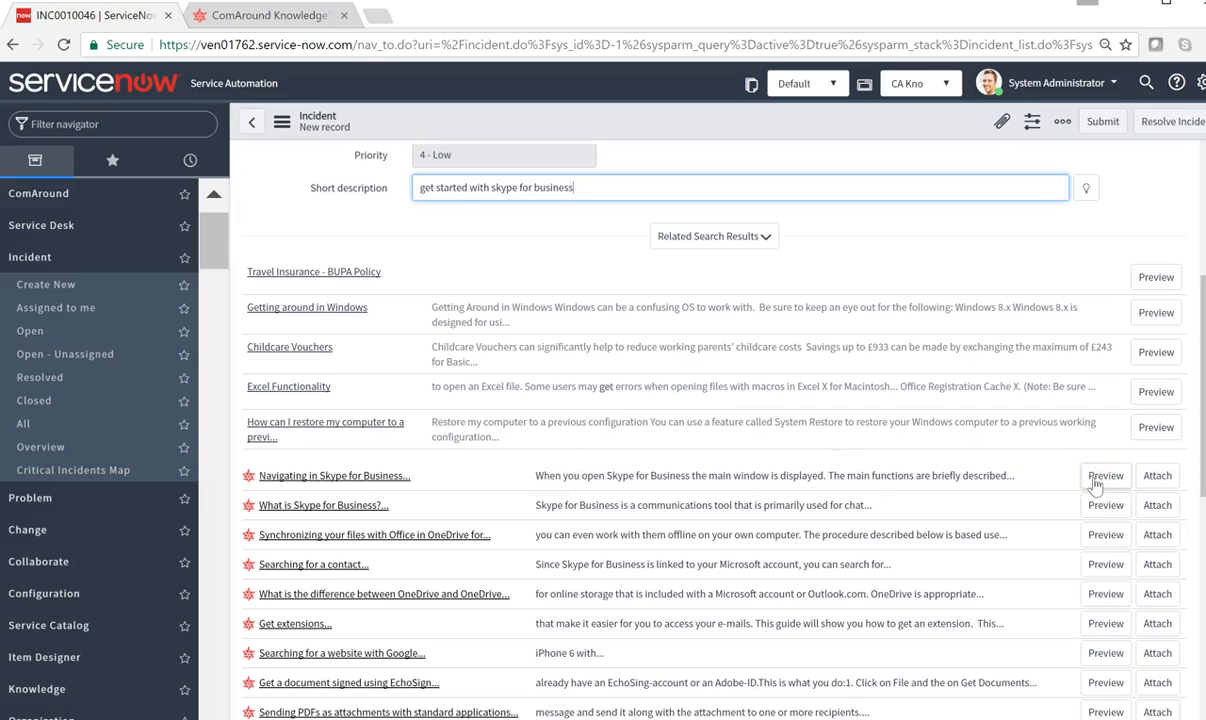
- Preview and read the Navigating in Skype for Business article, then return to the incident
{"action": "left_click", "coordinate": [1106, 476]}
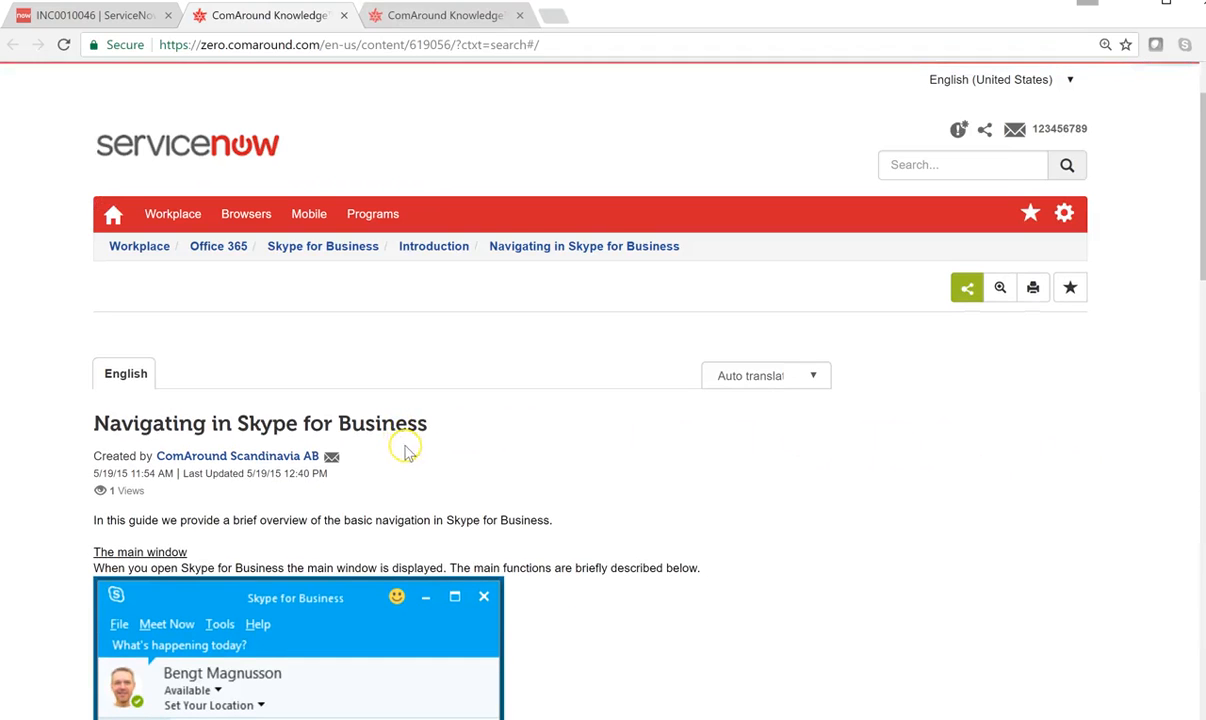
{"action": "scroll", "scroll_direction": "down", "scroll_amount": 3}
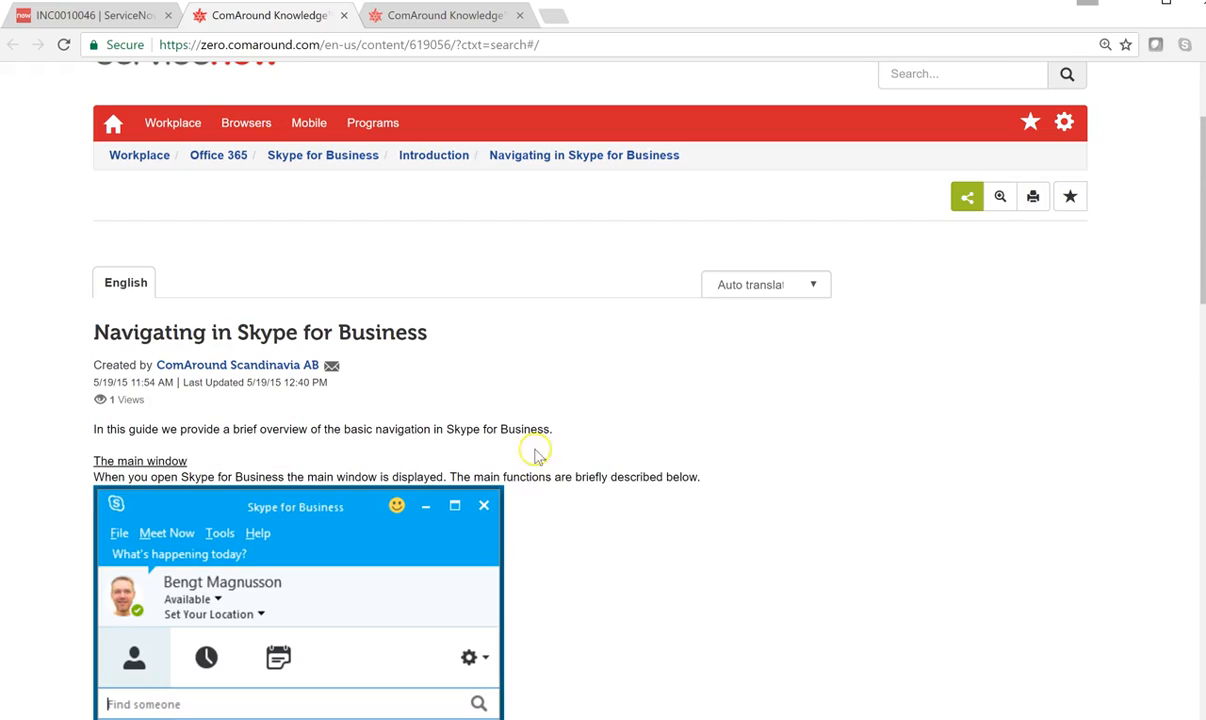
{"action": "mouse_move", "coordinate": [90, 16]}
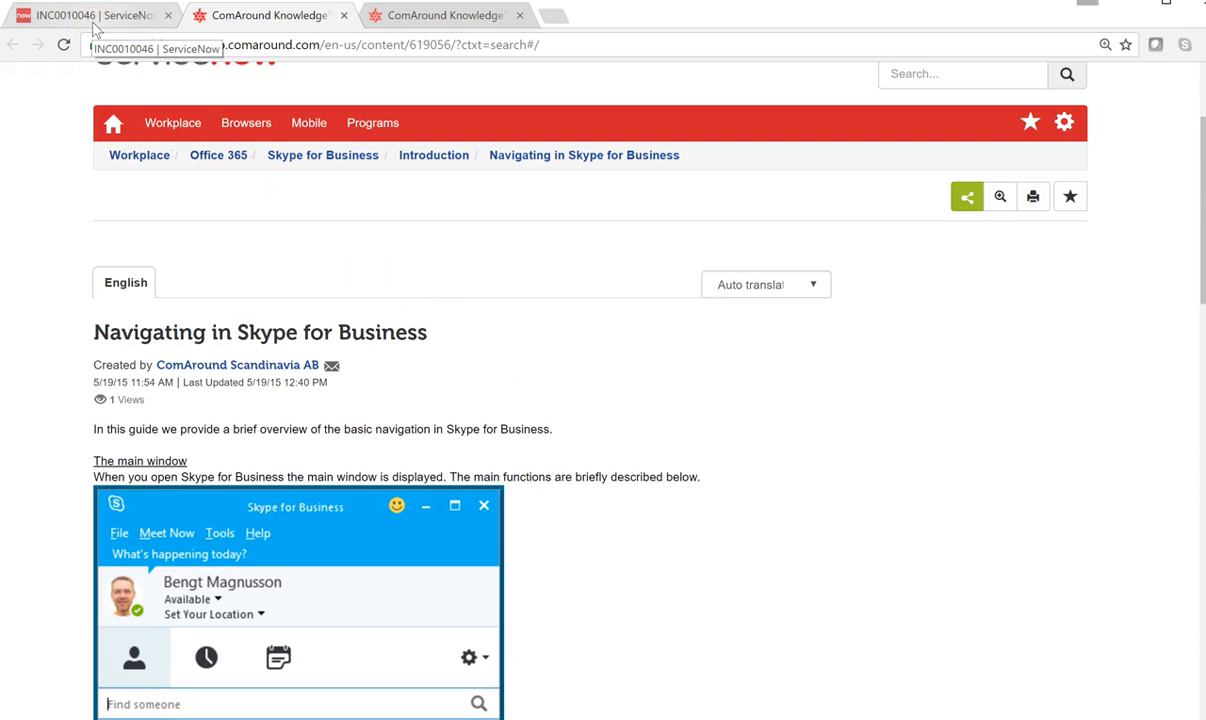
{"action": "left_click", "coordinate": [90, 16]}
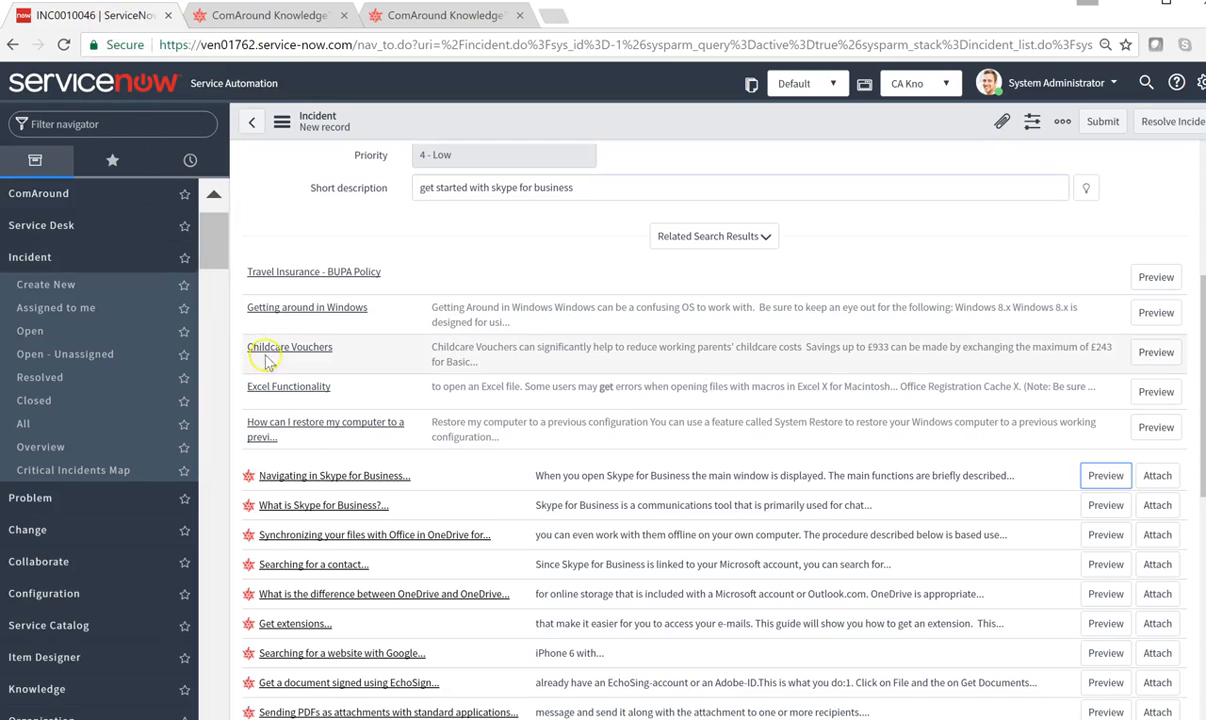
{"action": "mouse_move", "coordinate": [272, 376]}
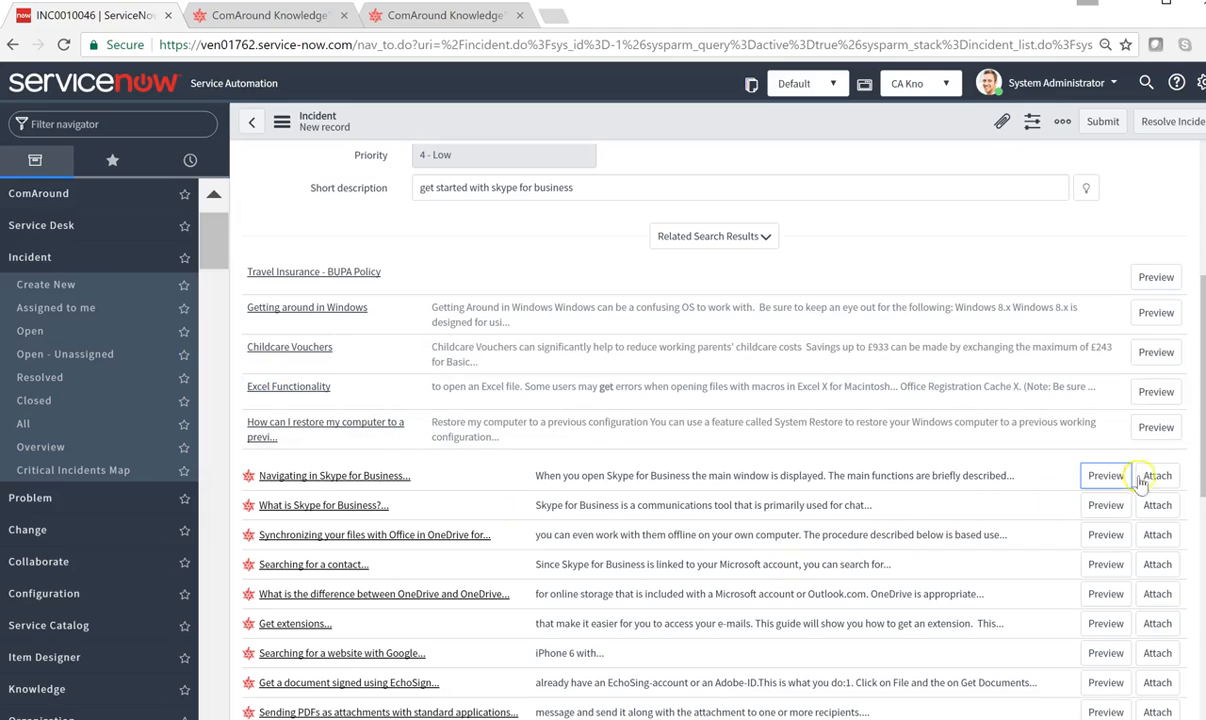
{"action": "mouse_move", "coordinate": [1156, 480]}
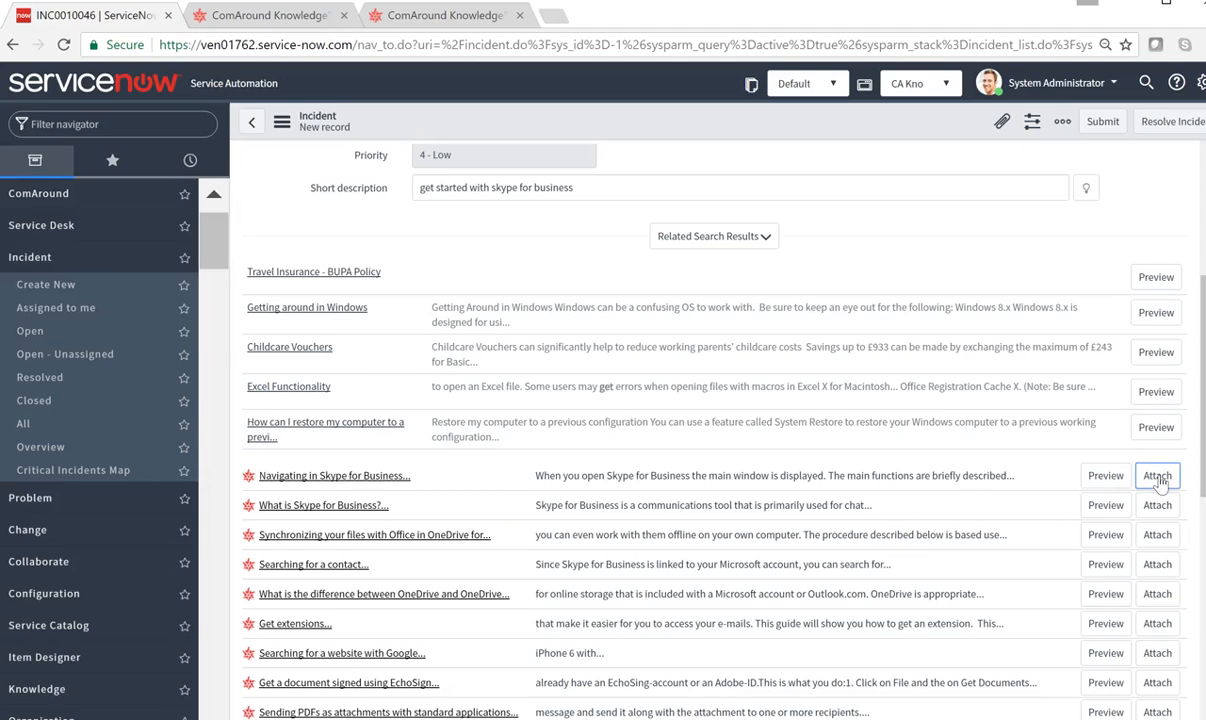
- Check the Navigating in Skype for Business link in Additional comments
{"action": "scroll", "scroll_direction": "down", "scroll_amount": 3}
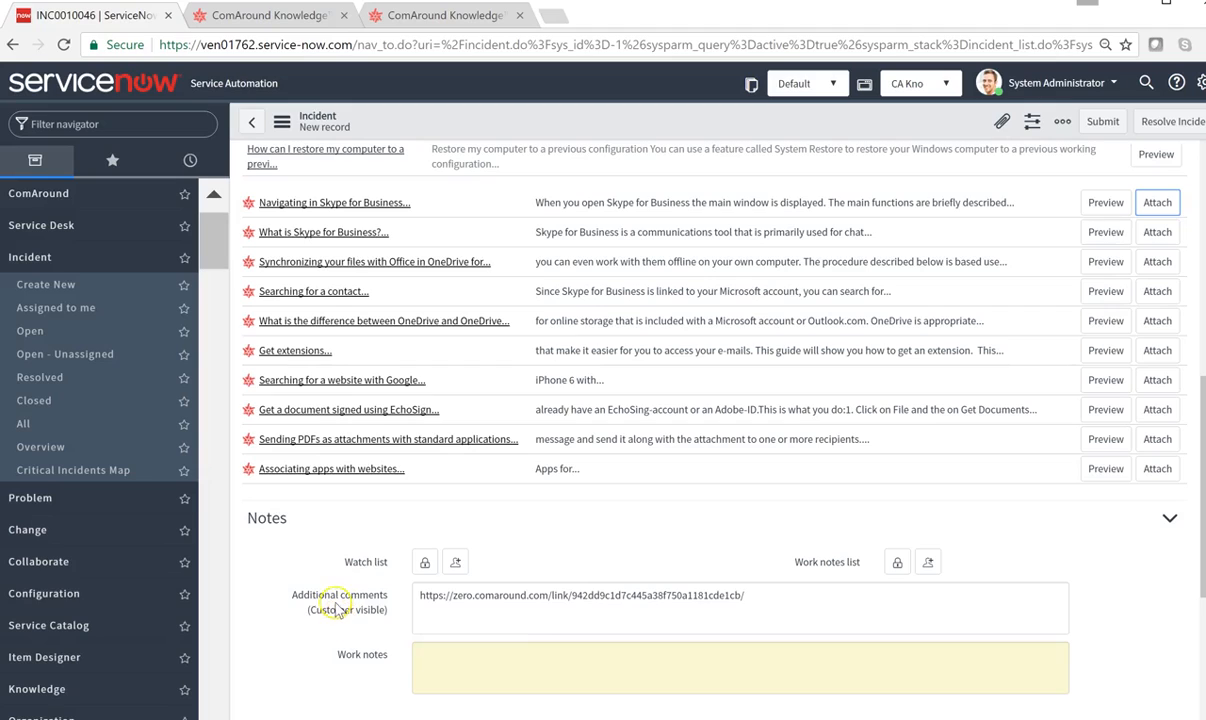
{"action": "mouse_move", "coordinate": [340, 604]}
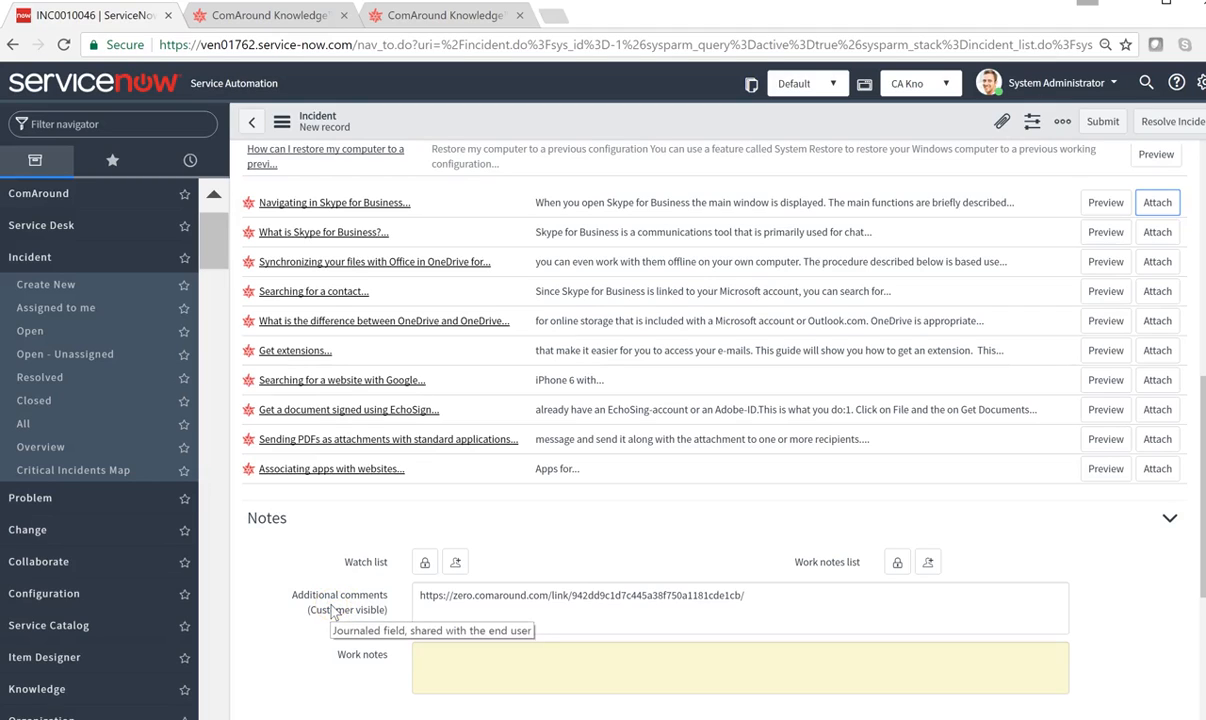